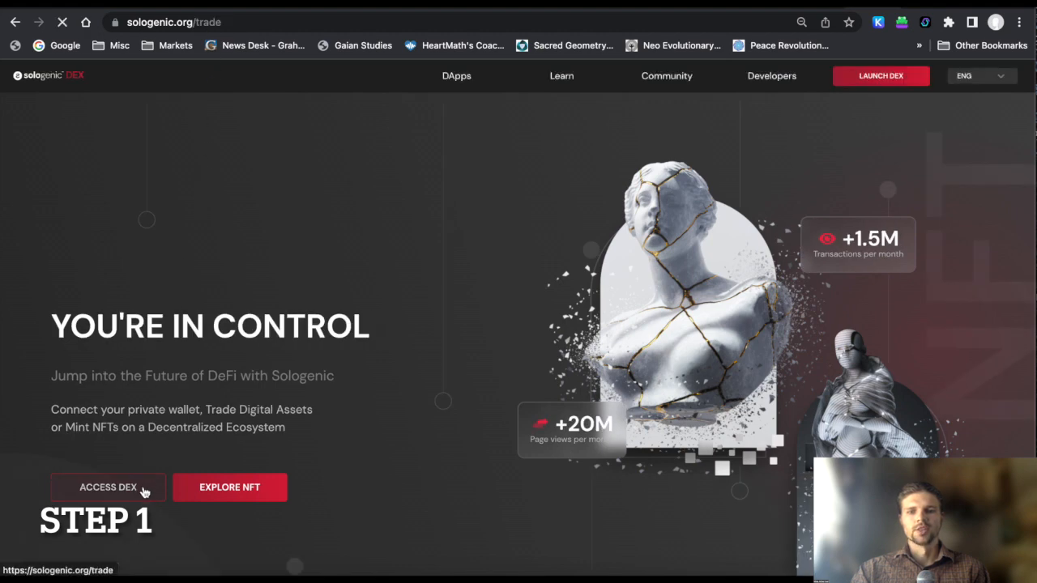
Step: Enter the DEX via 'Access DEX', landing on the SOLO/XRP trading page
left_click(106, 486)
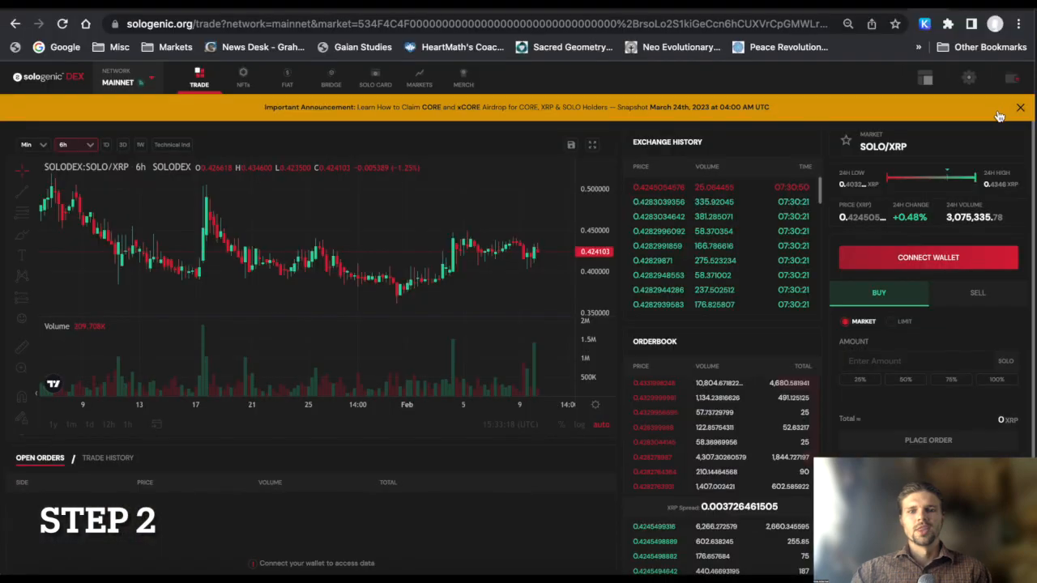
Step: Start a Ledger Device wallet connection, reaching the browser's Nano S pairing prompt
left_click(1011, 78)
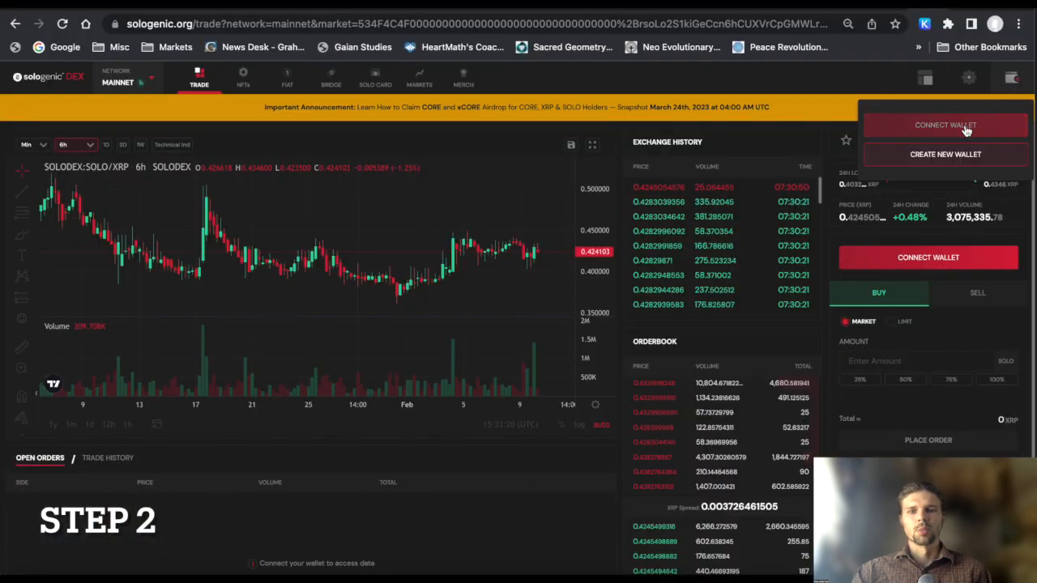
left_click(946, 125)
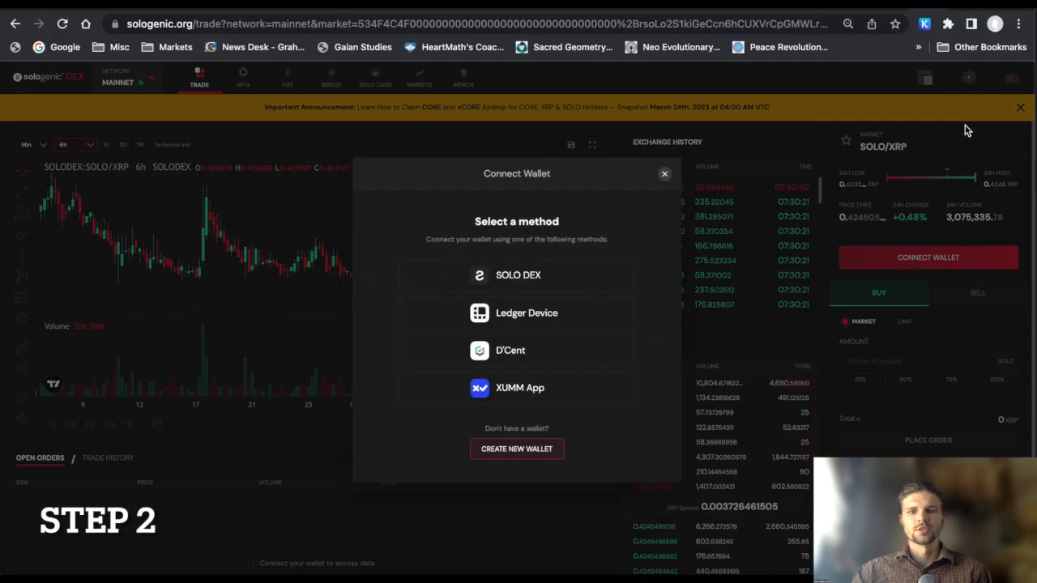
left_click(524, 312)
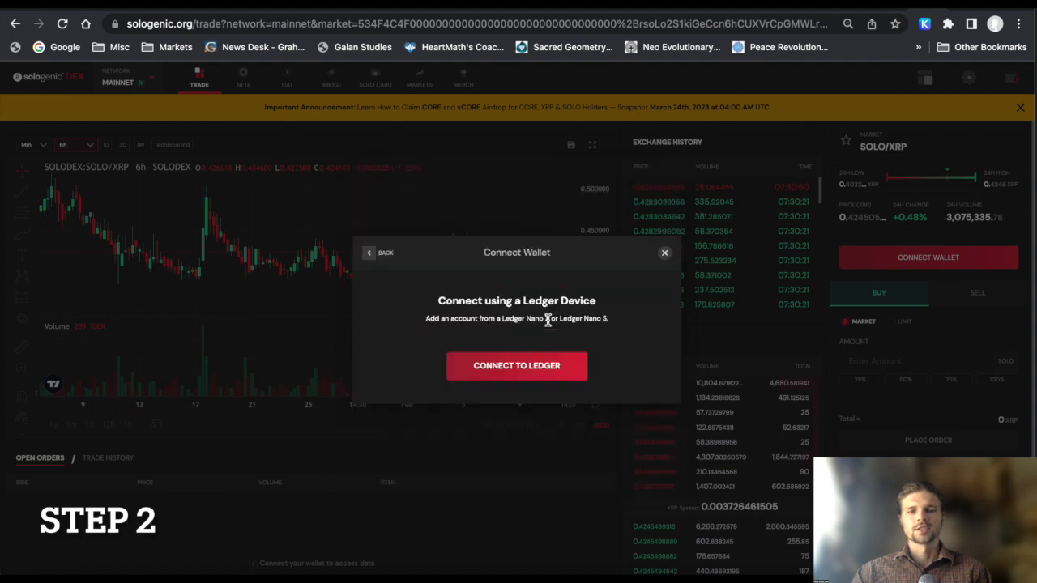
left_click(515, 367)
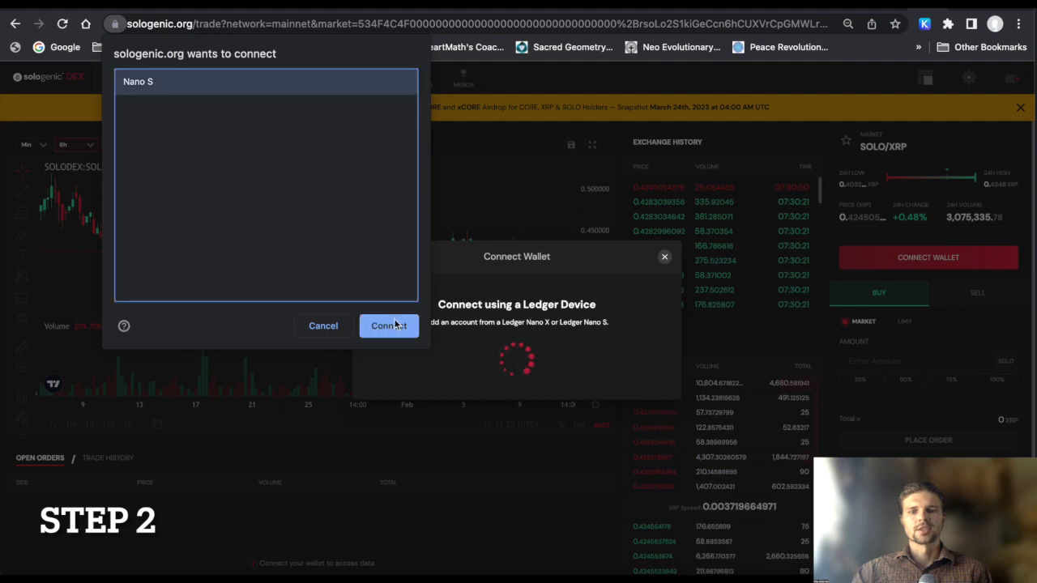
Step: Allow the Nano S, connect the first Ledger account and view its wallet page with balances
left_click(389, 326)
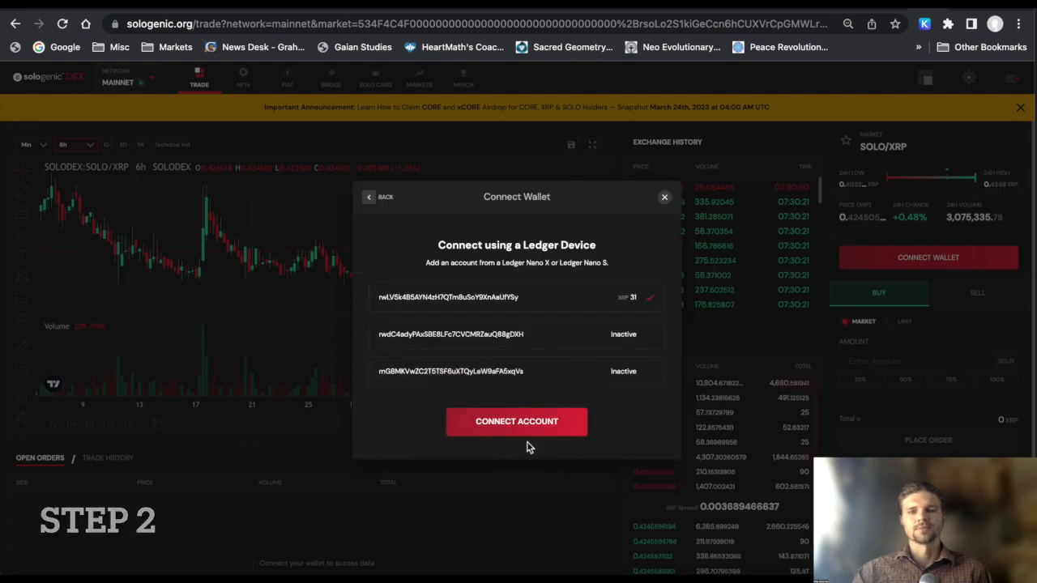
left_click(515, 421)
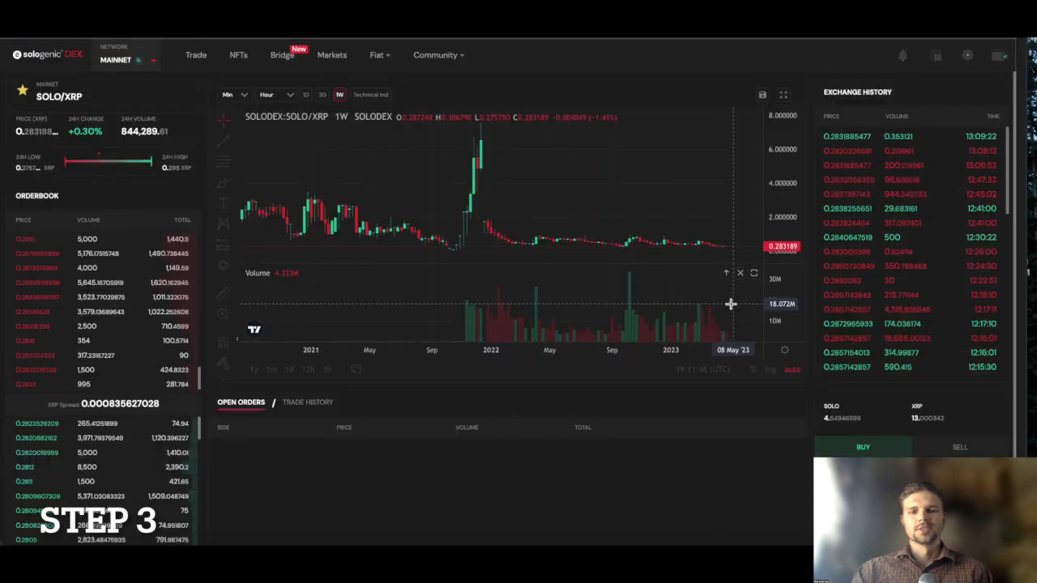
left_click(998, 55)
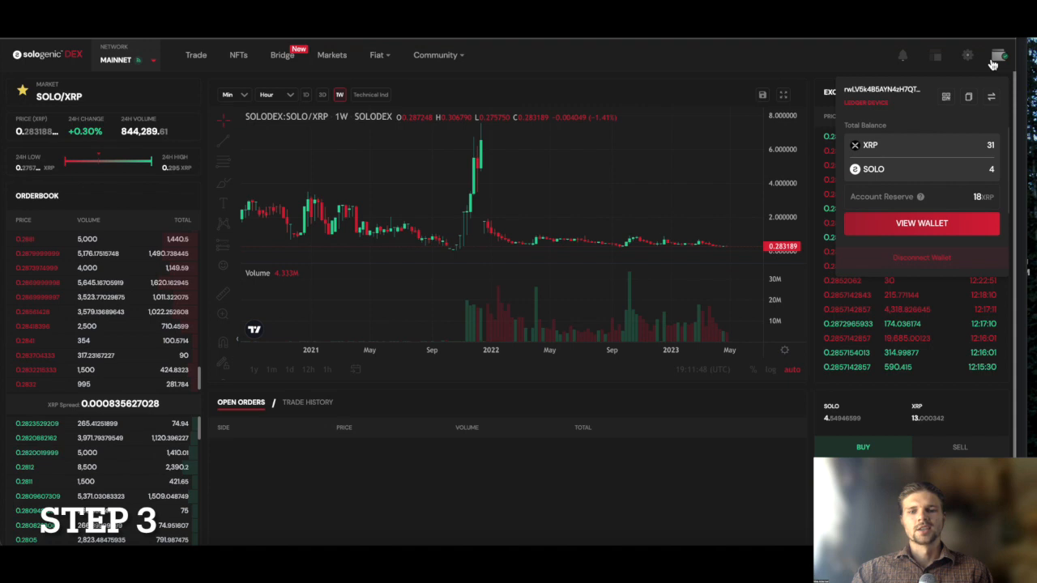
left_click(920, 223)
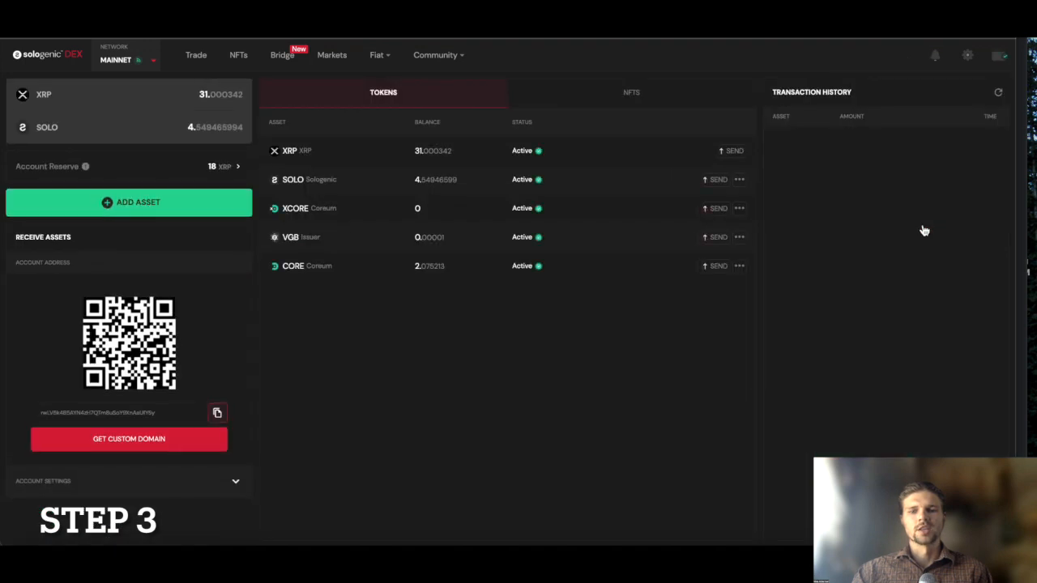
mouse_move(618, 316)
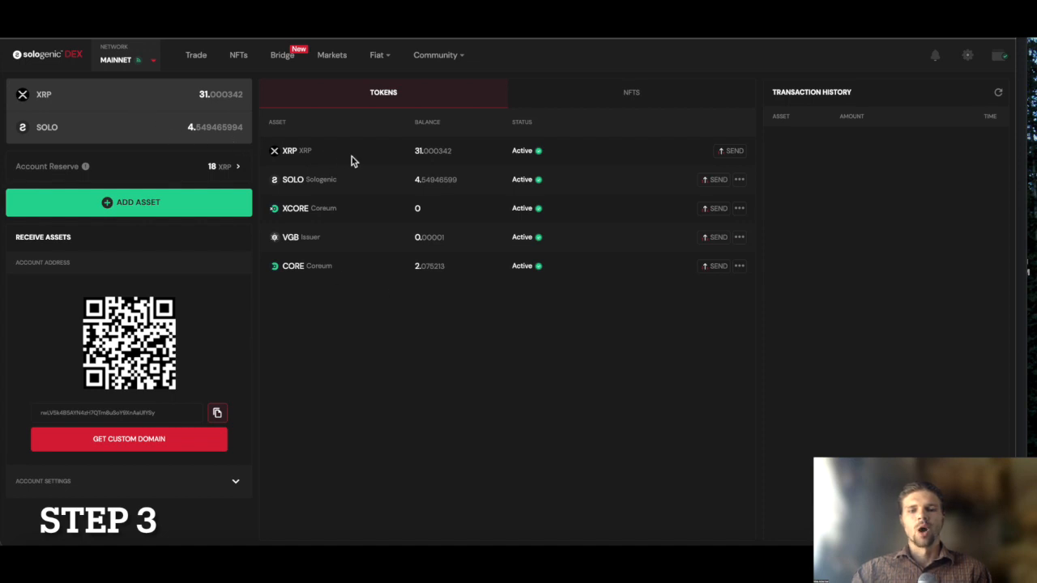
mouse_move(369, 262)
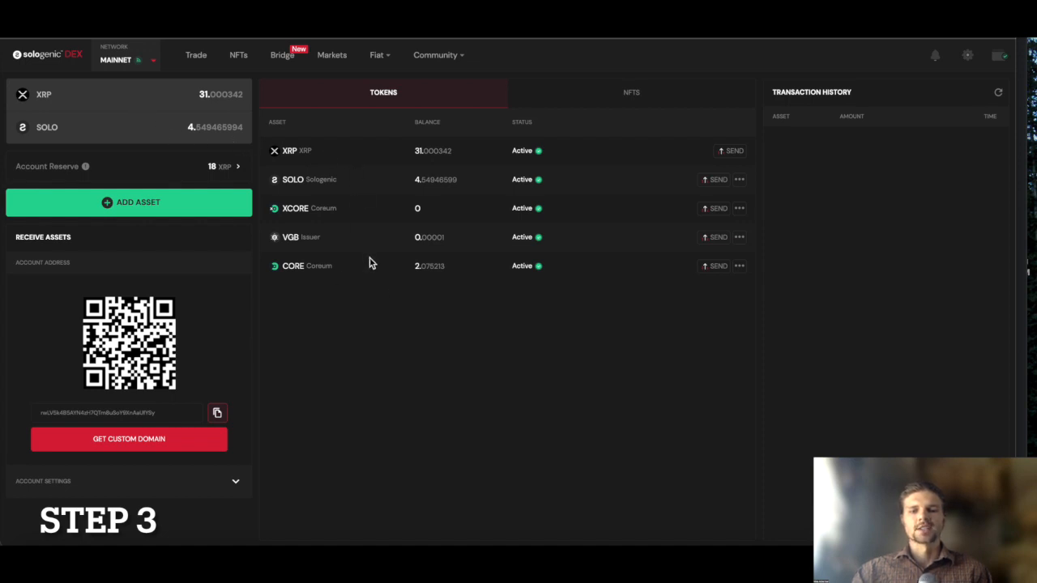
mouse_move(600, 111)
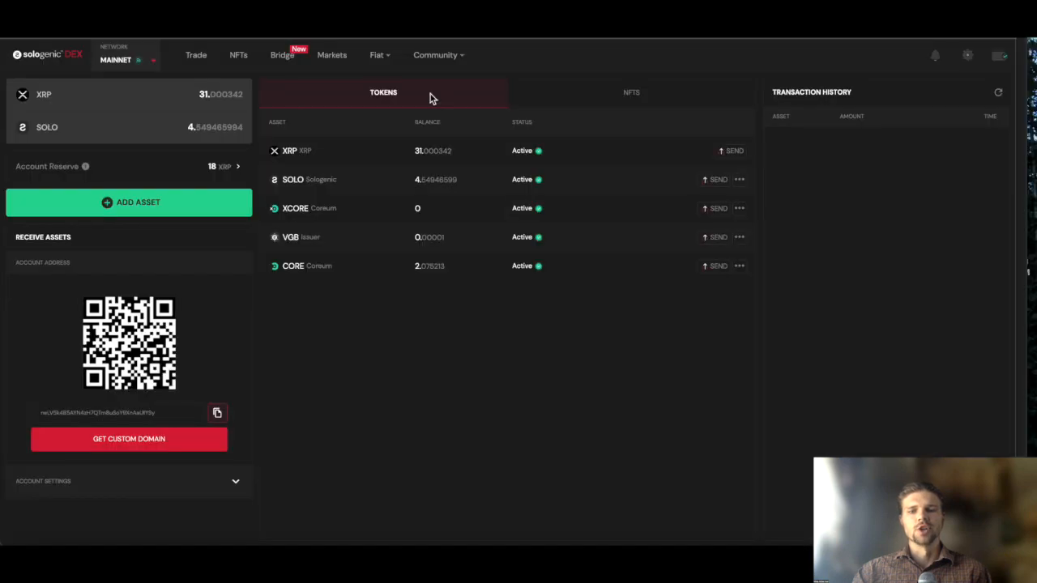
mouse_move(563, 100)
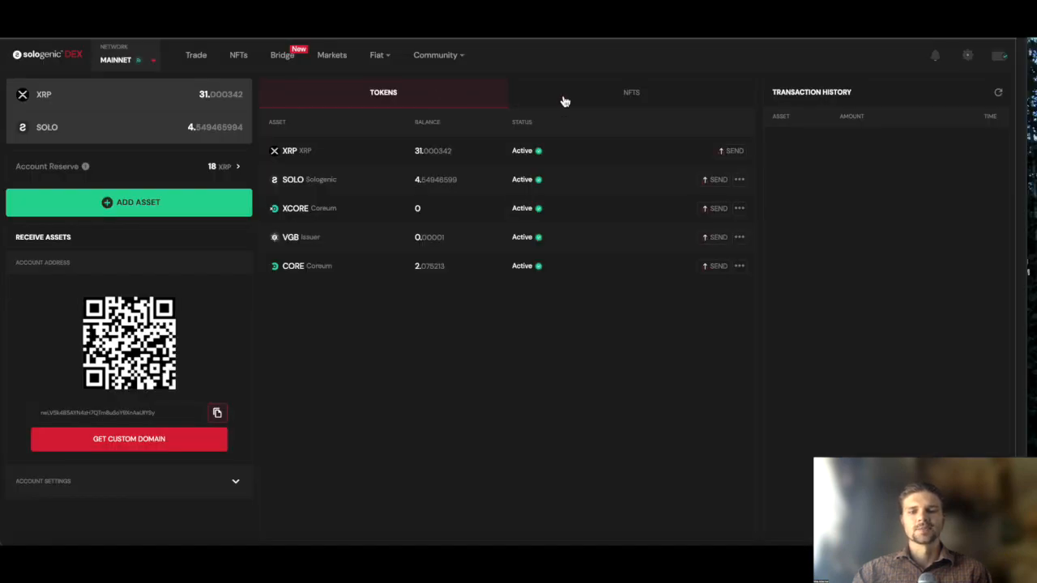